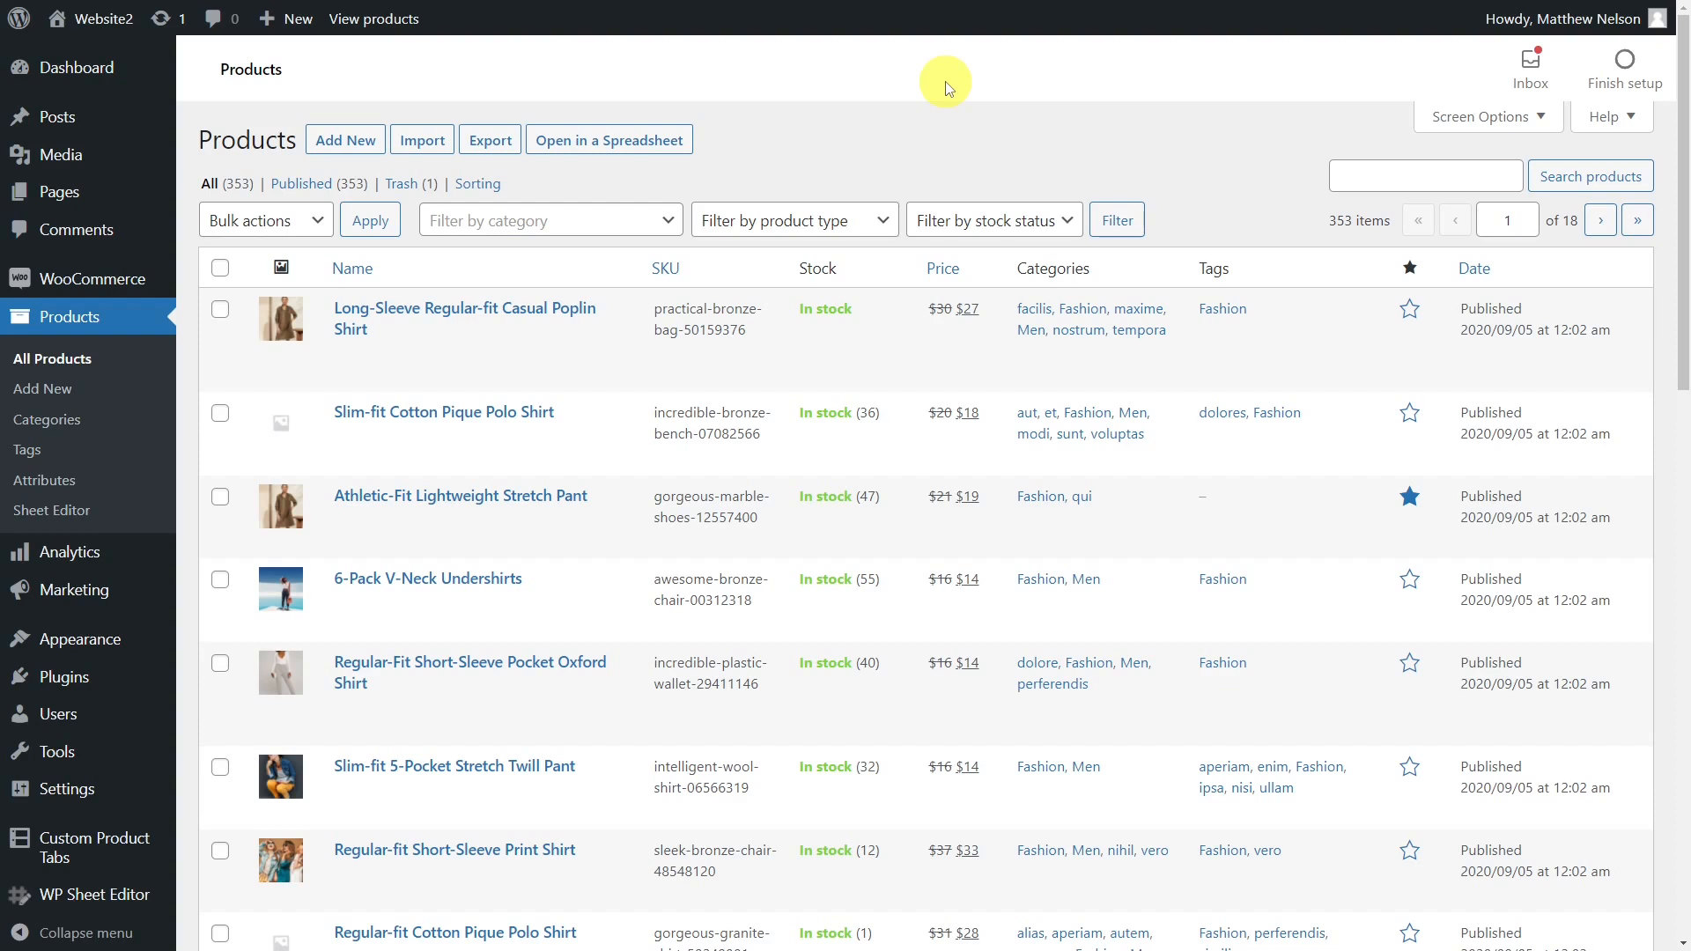
Step: View the store's products in WP Sheet Editor's spreadsheet
left_click(608, 139)
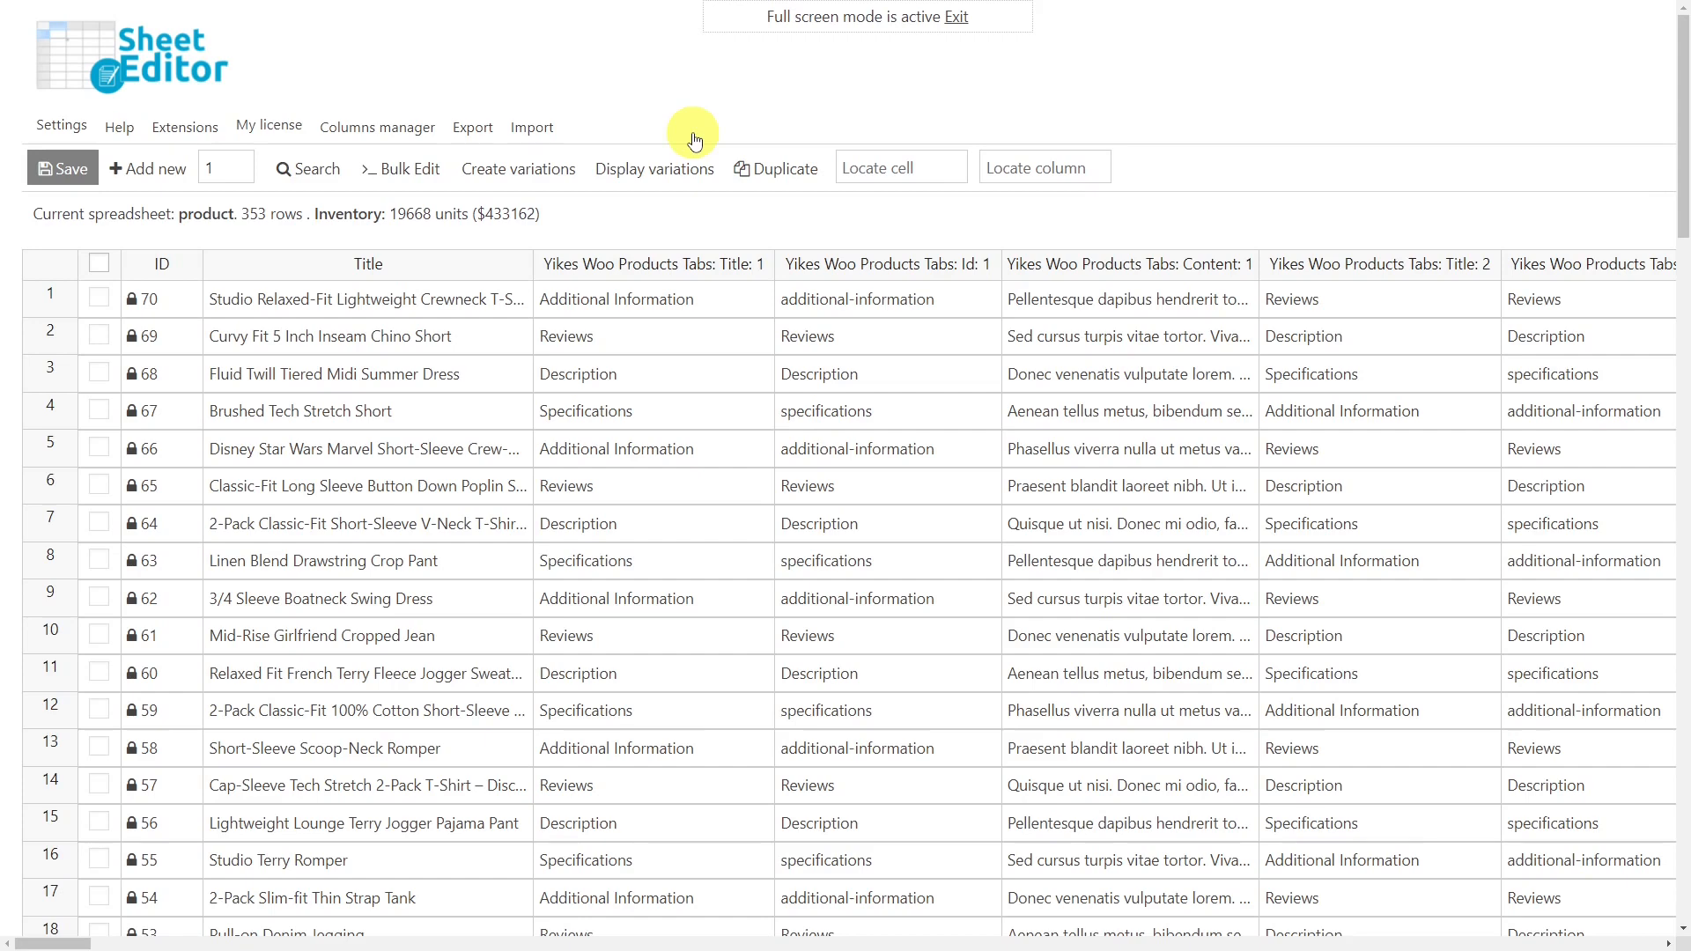
mouse_move(857, 108)
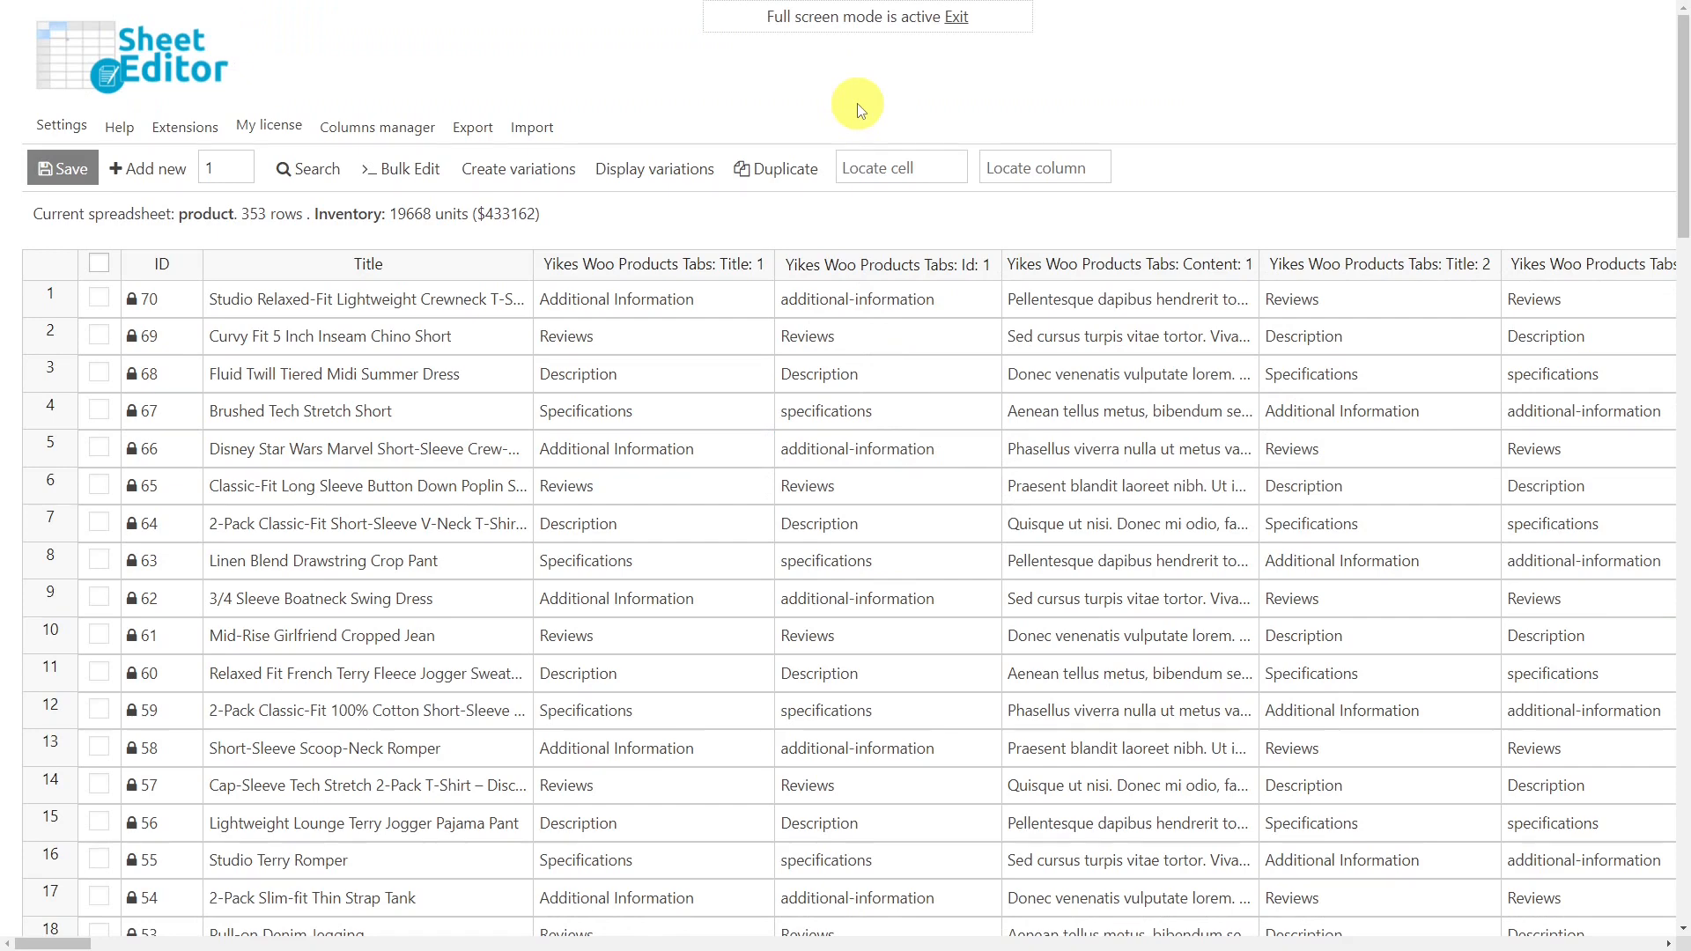
Step: Export the product rows as a file prepared for Google Sheets
left_click(472, 127)
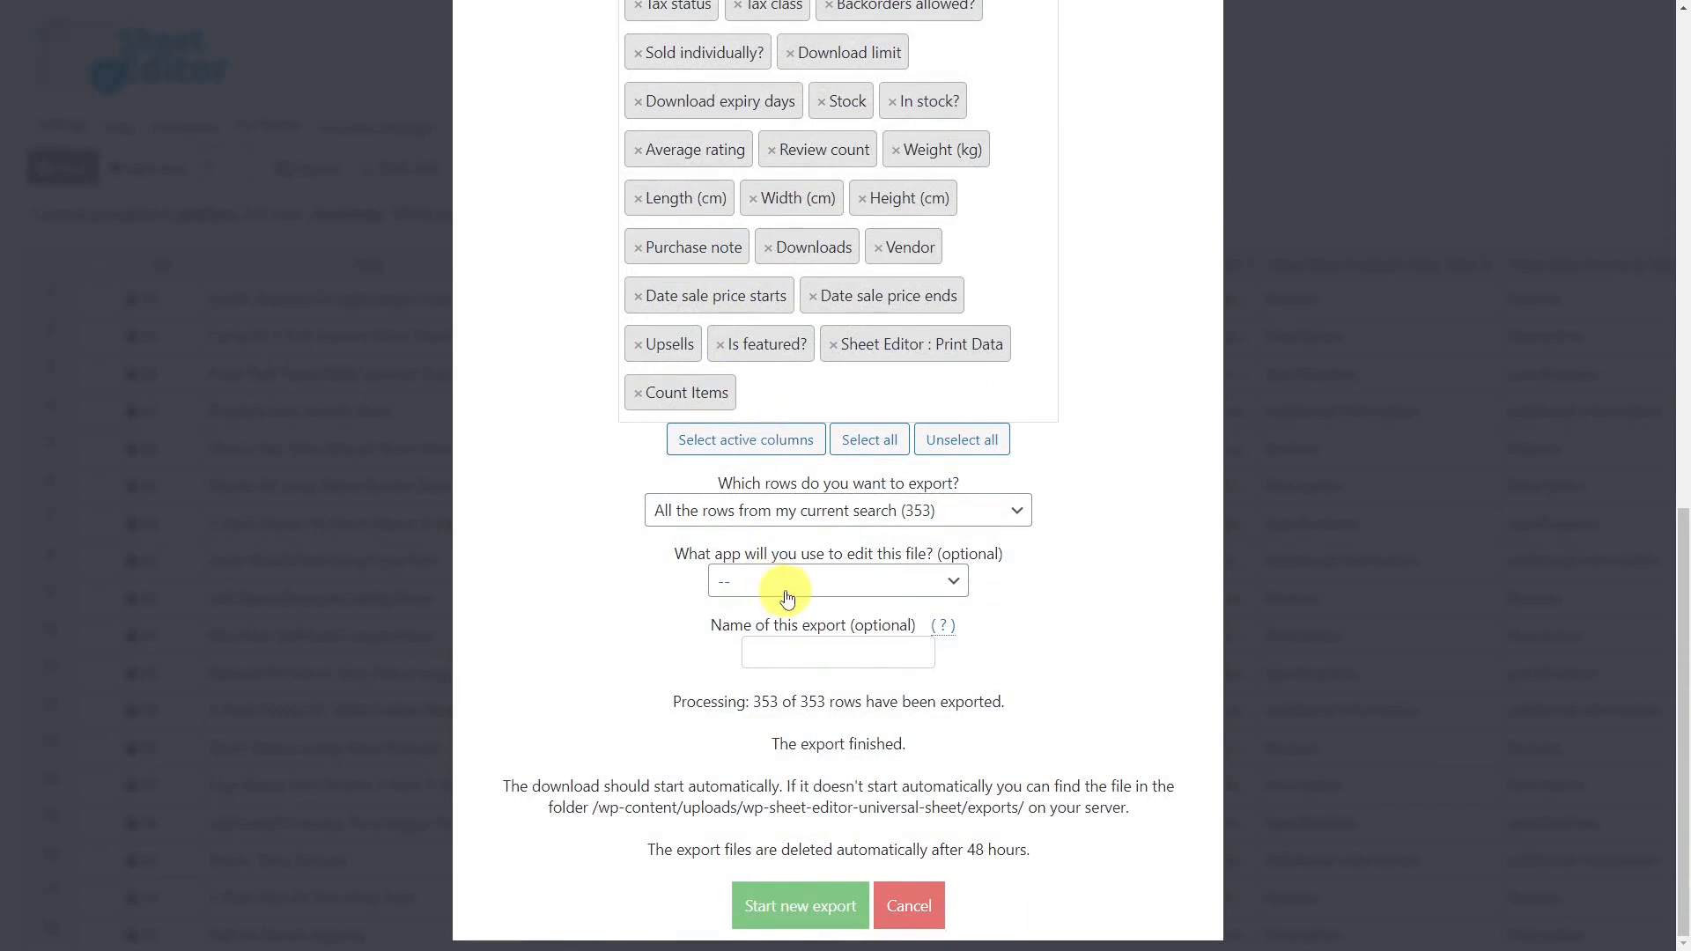
left_click(837, 580)
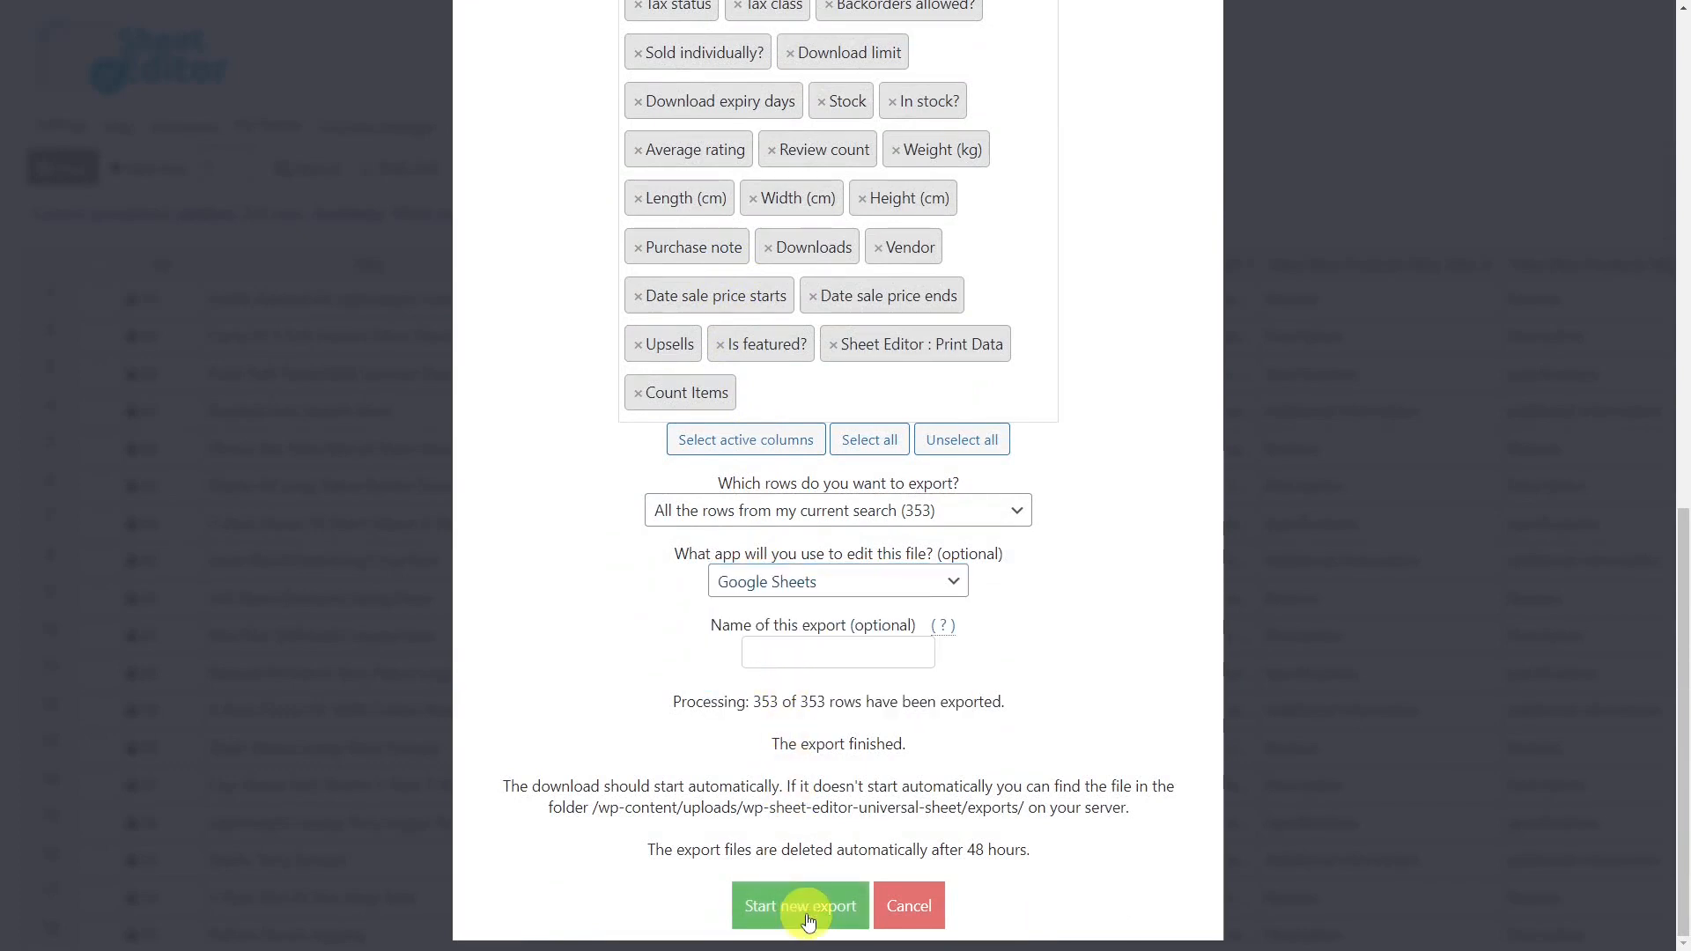
left_click(799, 905)
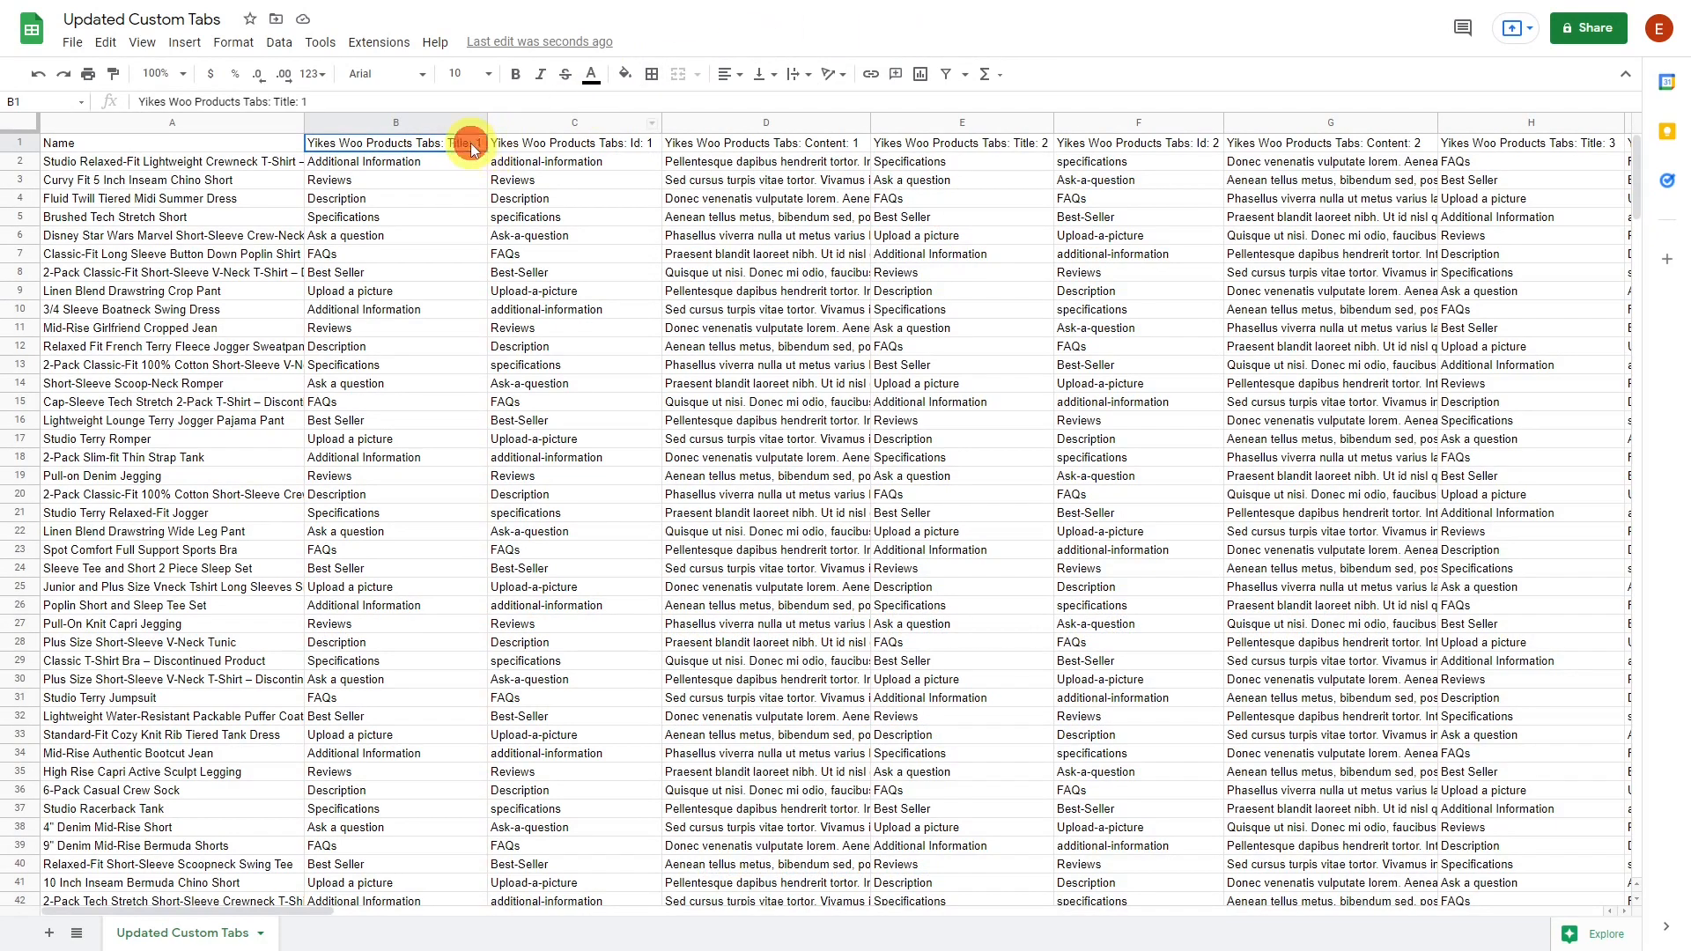
Step: Select the Tabs Title header cell to begin editing the custom tab titles
left_click(1531, 141)
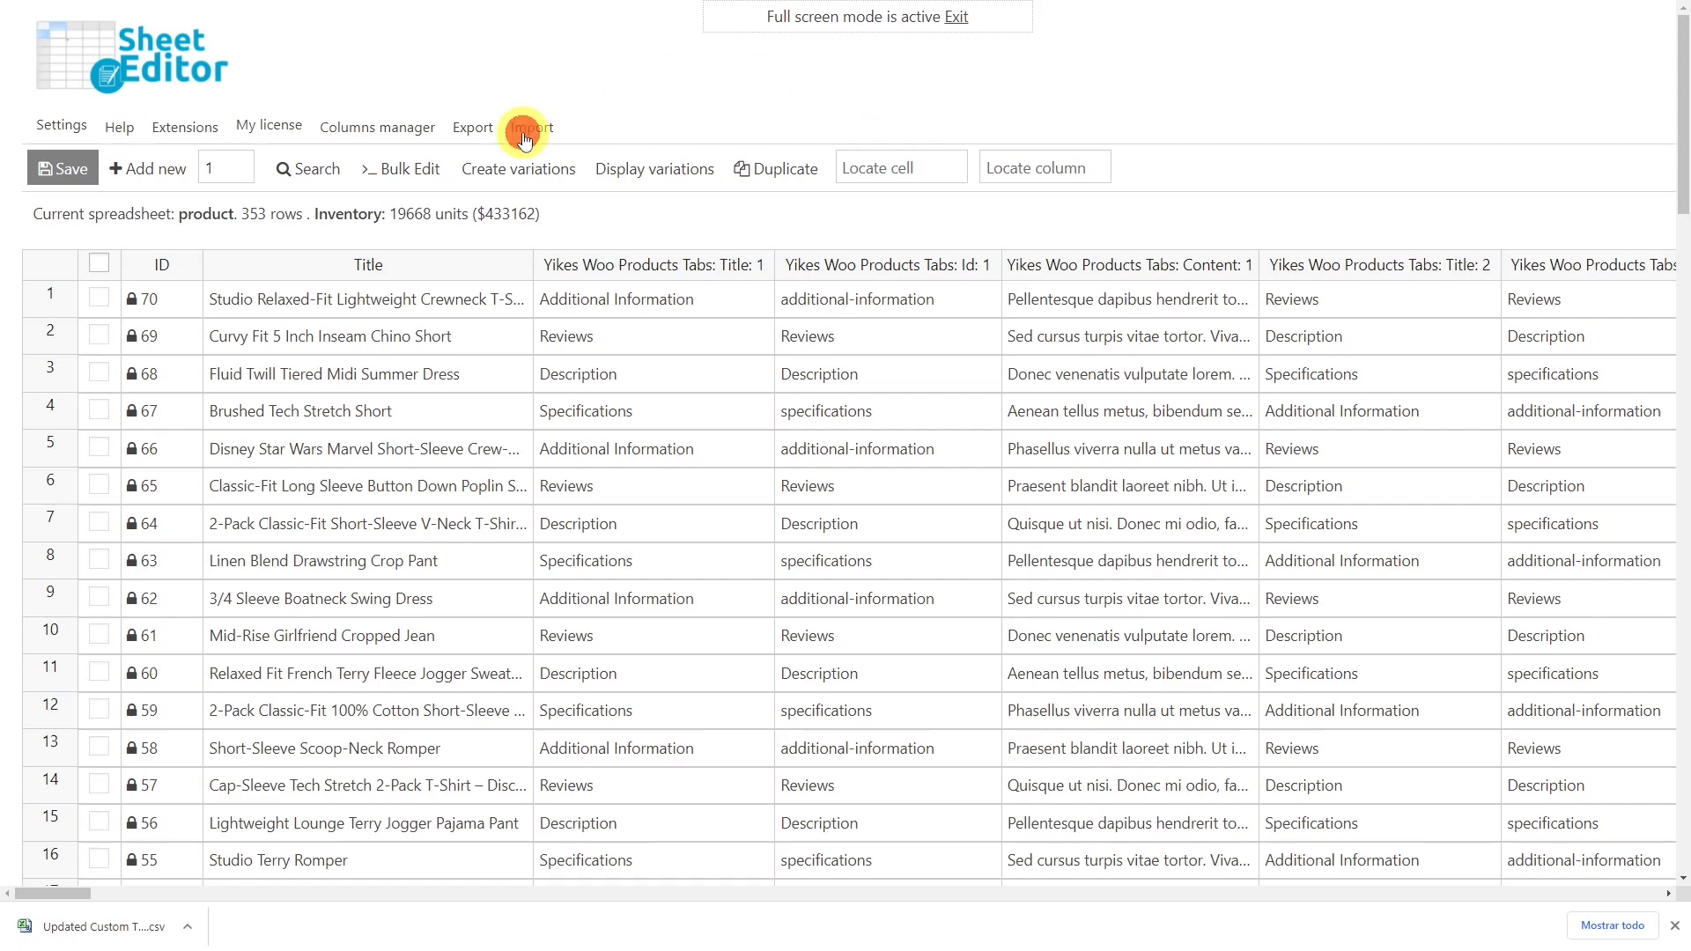
Step: Start an import using the updated Custom Tabs CSV from this computer
left_click(528, 126)
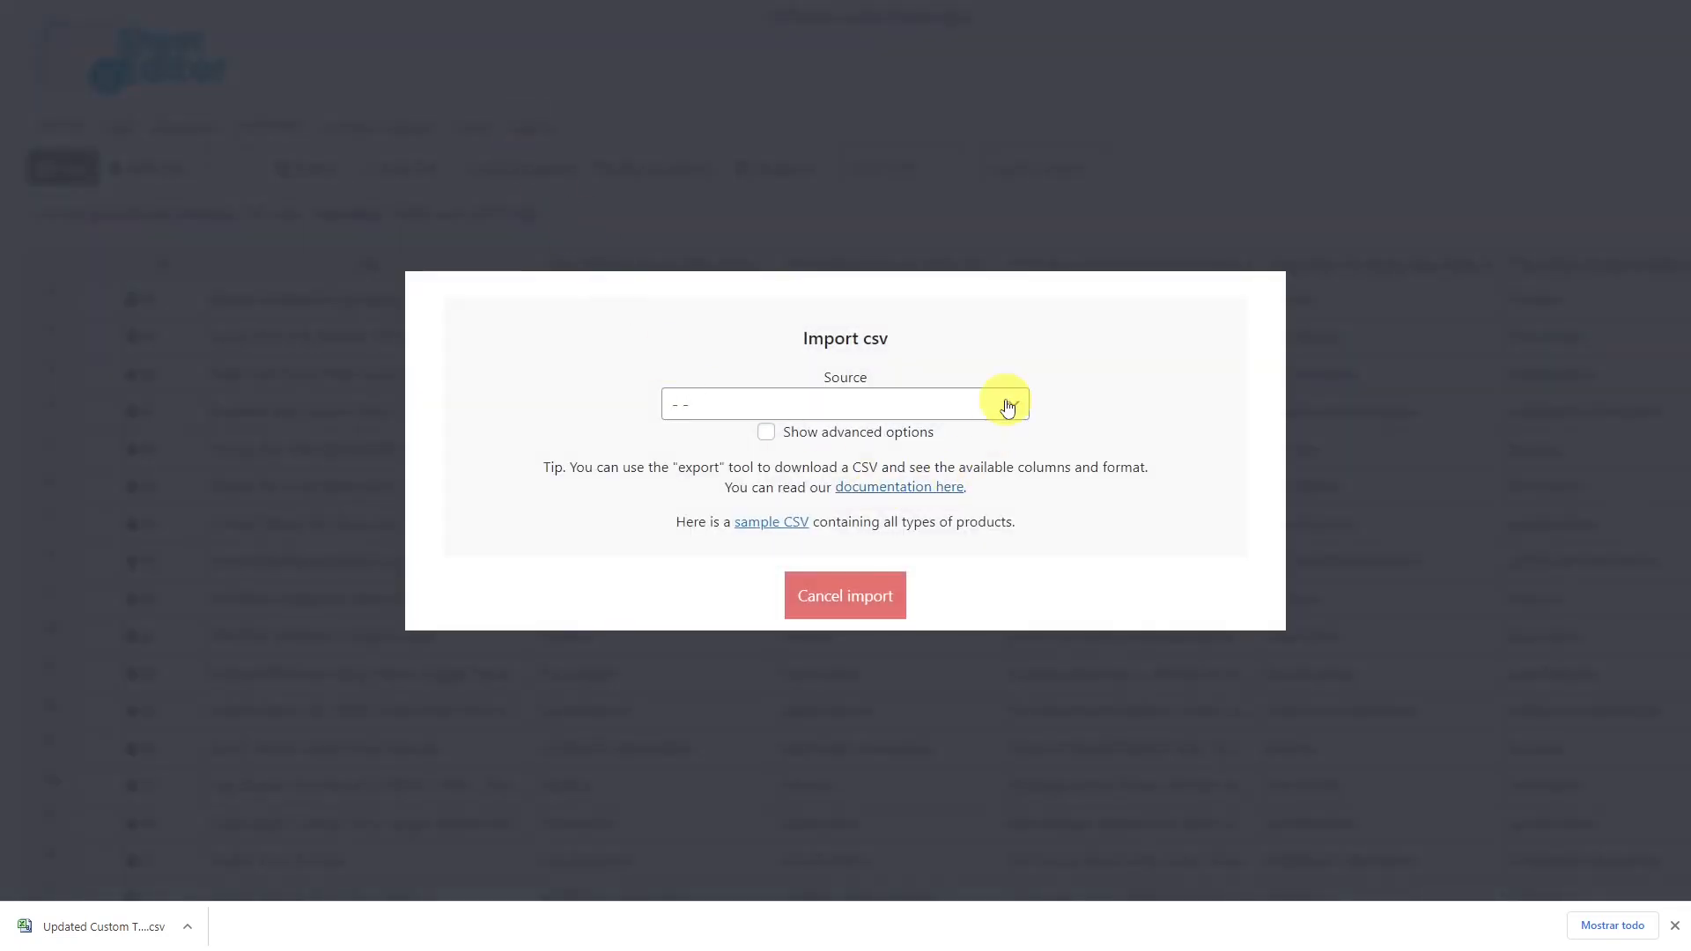
left_click(844, 403)
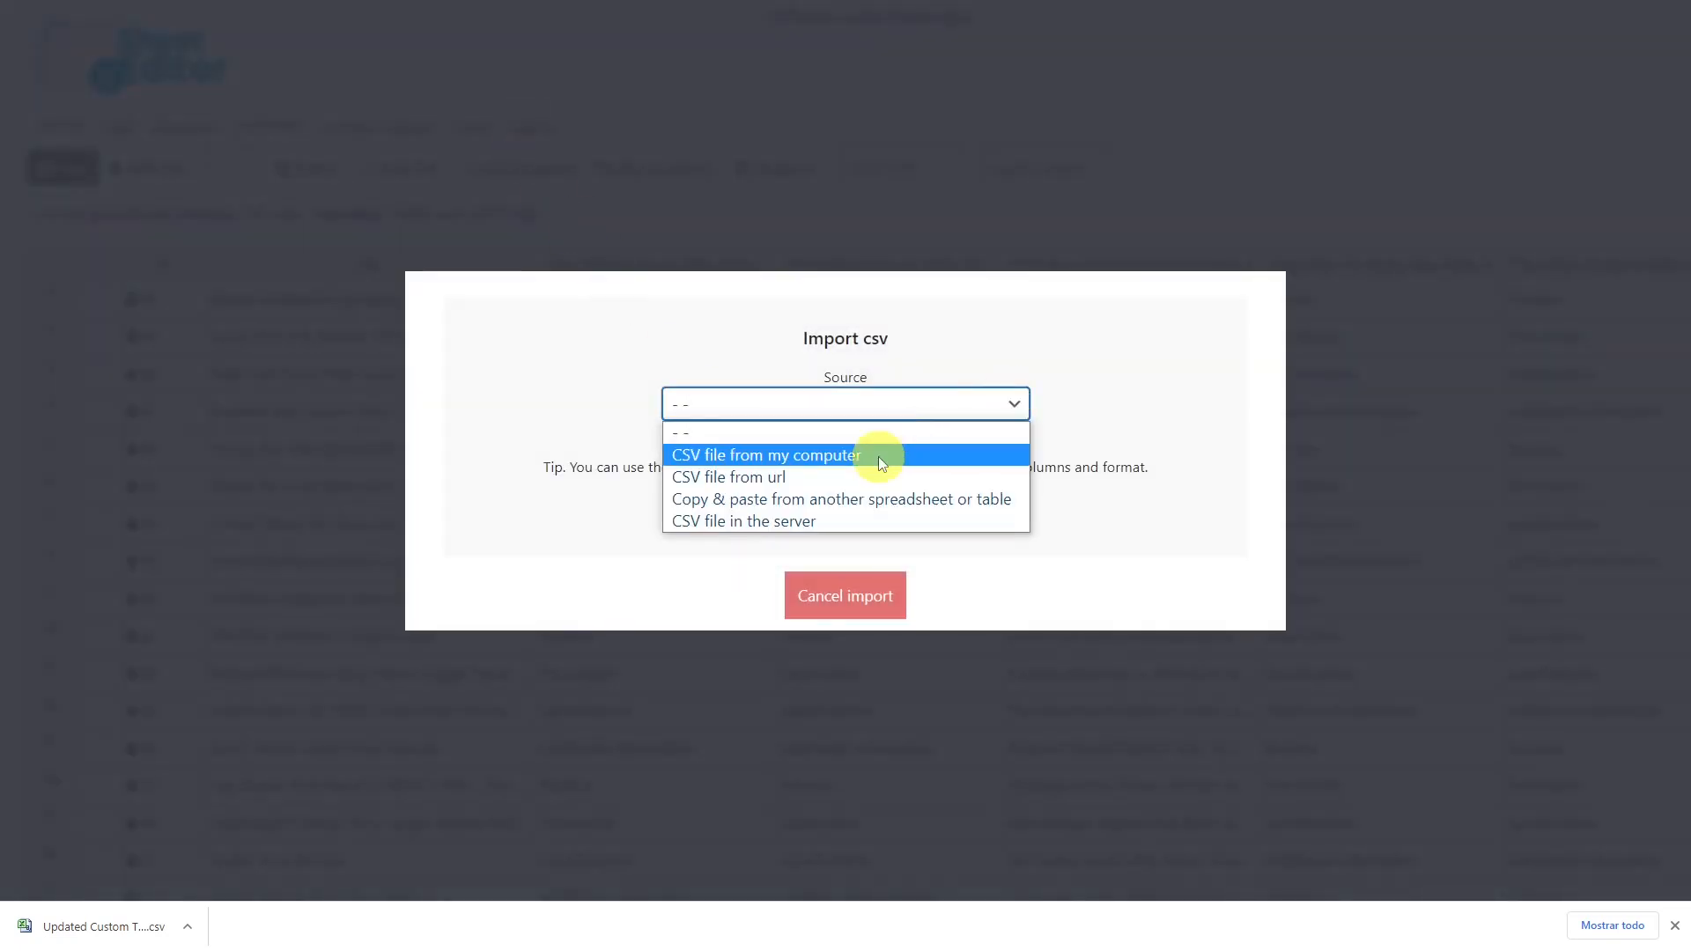
left_click(766, 454)
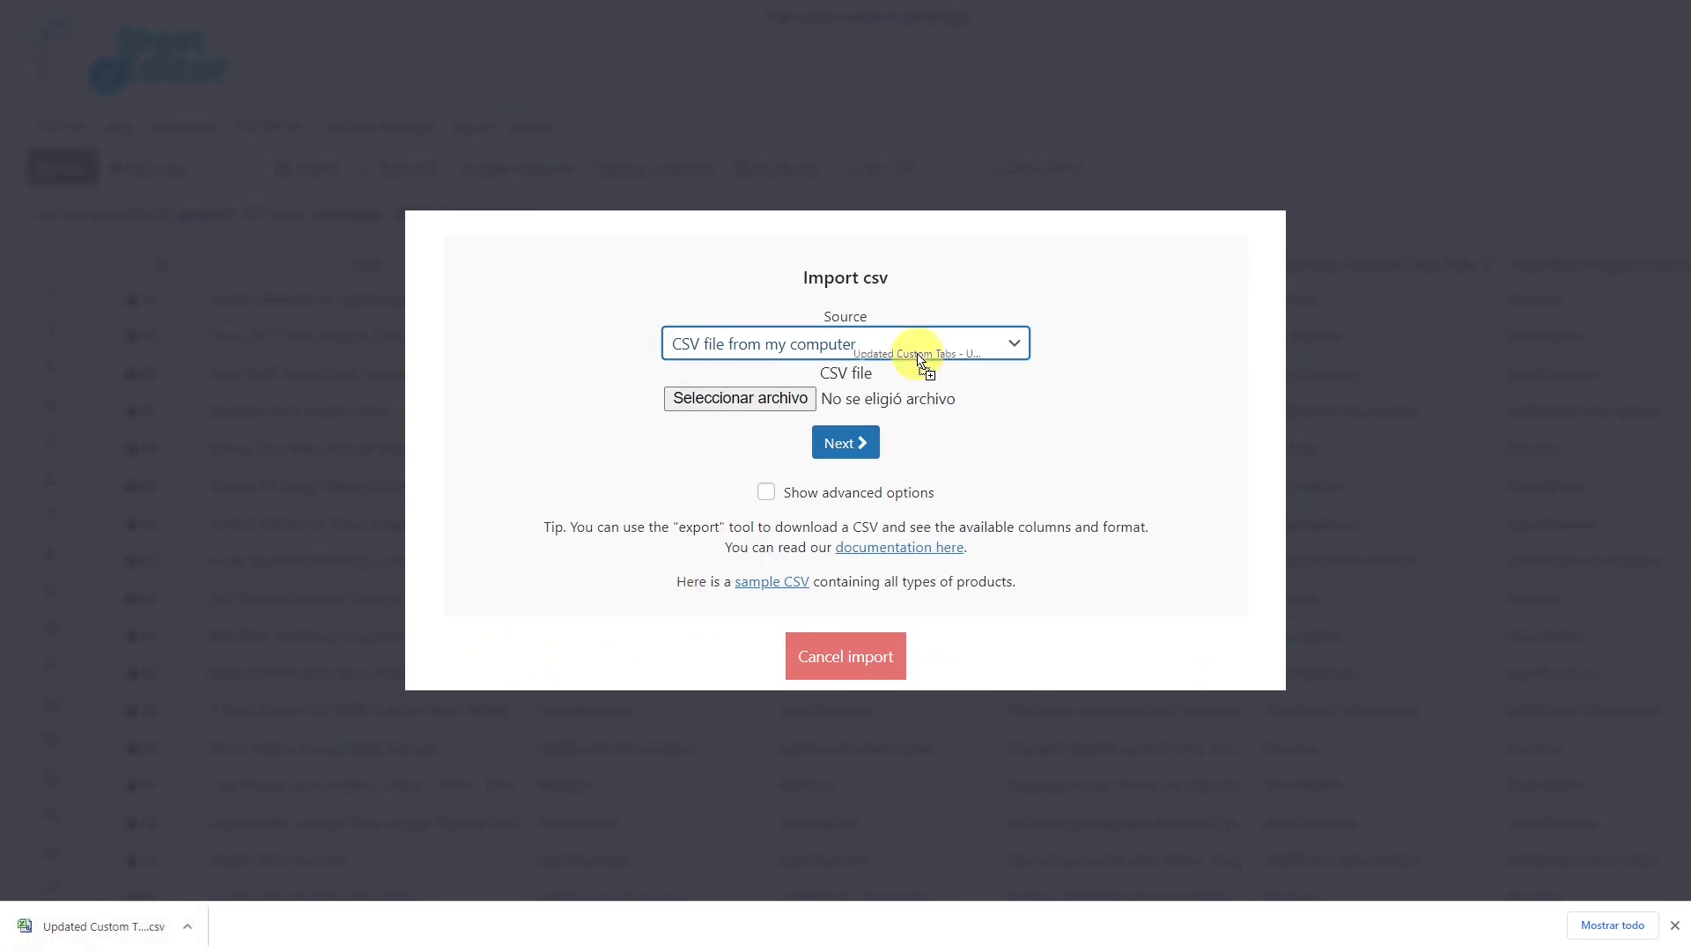
left_click(844, 442)
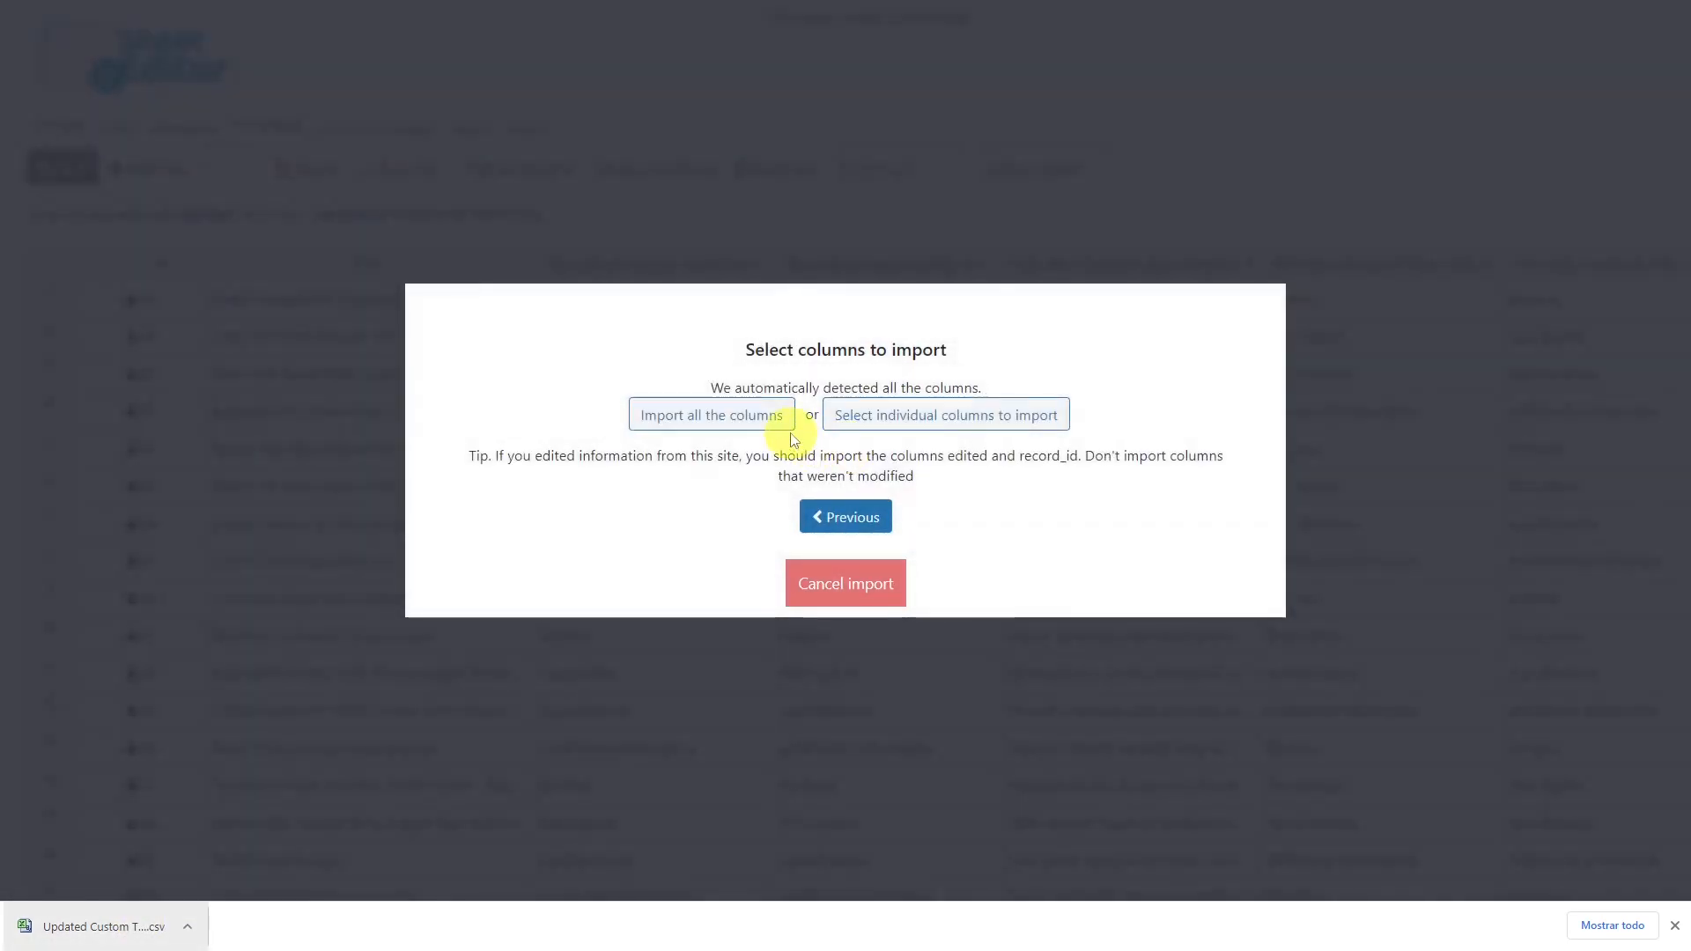
Step: Import all columns from the file and view the update-or-create choices
left_click(709, 413)
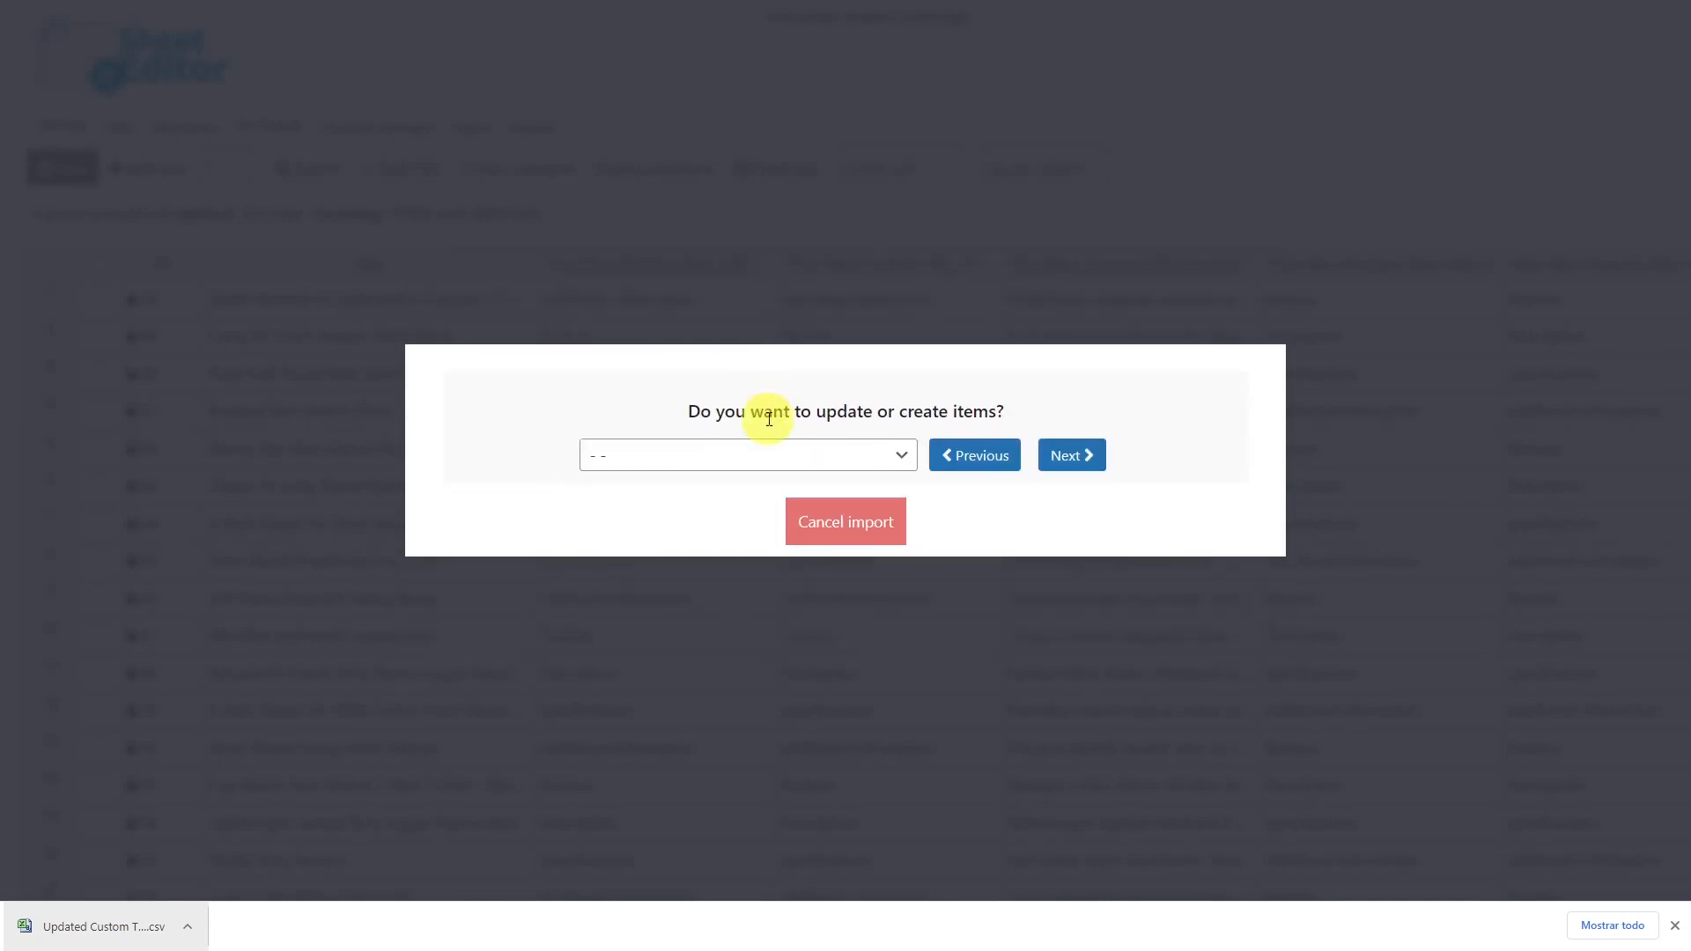
left_click(747, 455)
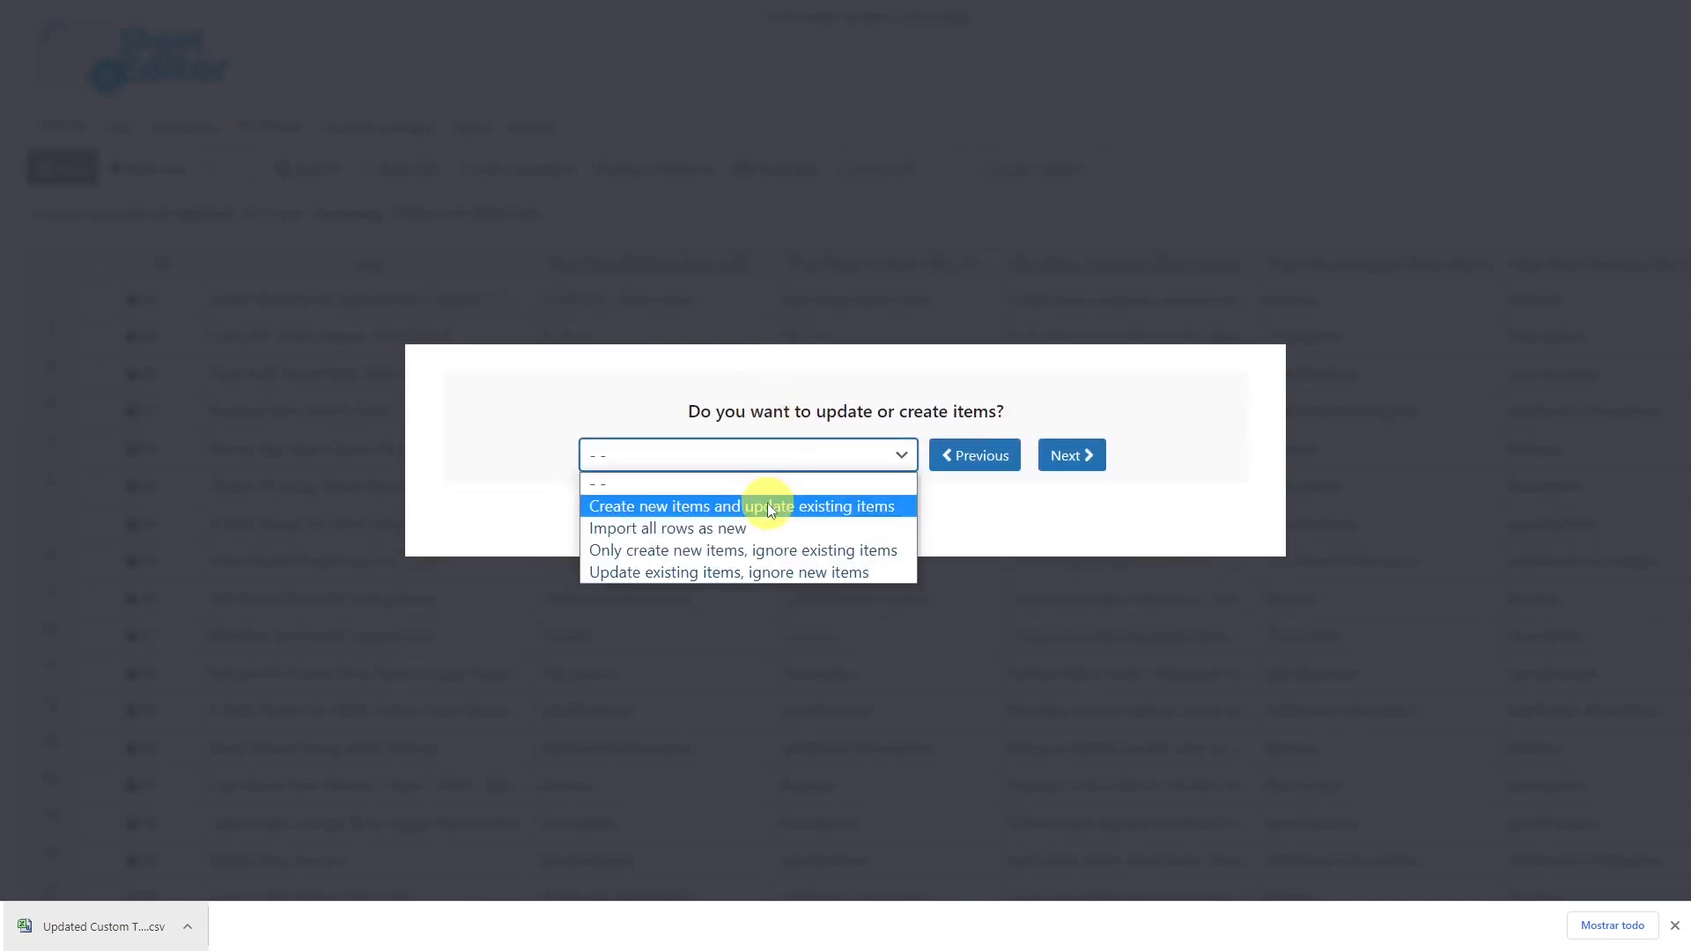
Step: Create new and update existing items, matching CSV record_id to WordPress ID, and continue
left_click(743, 506)
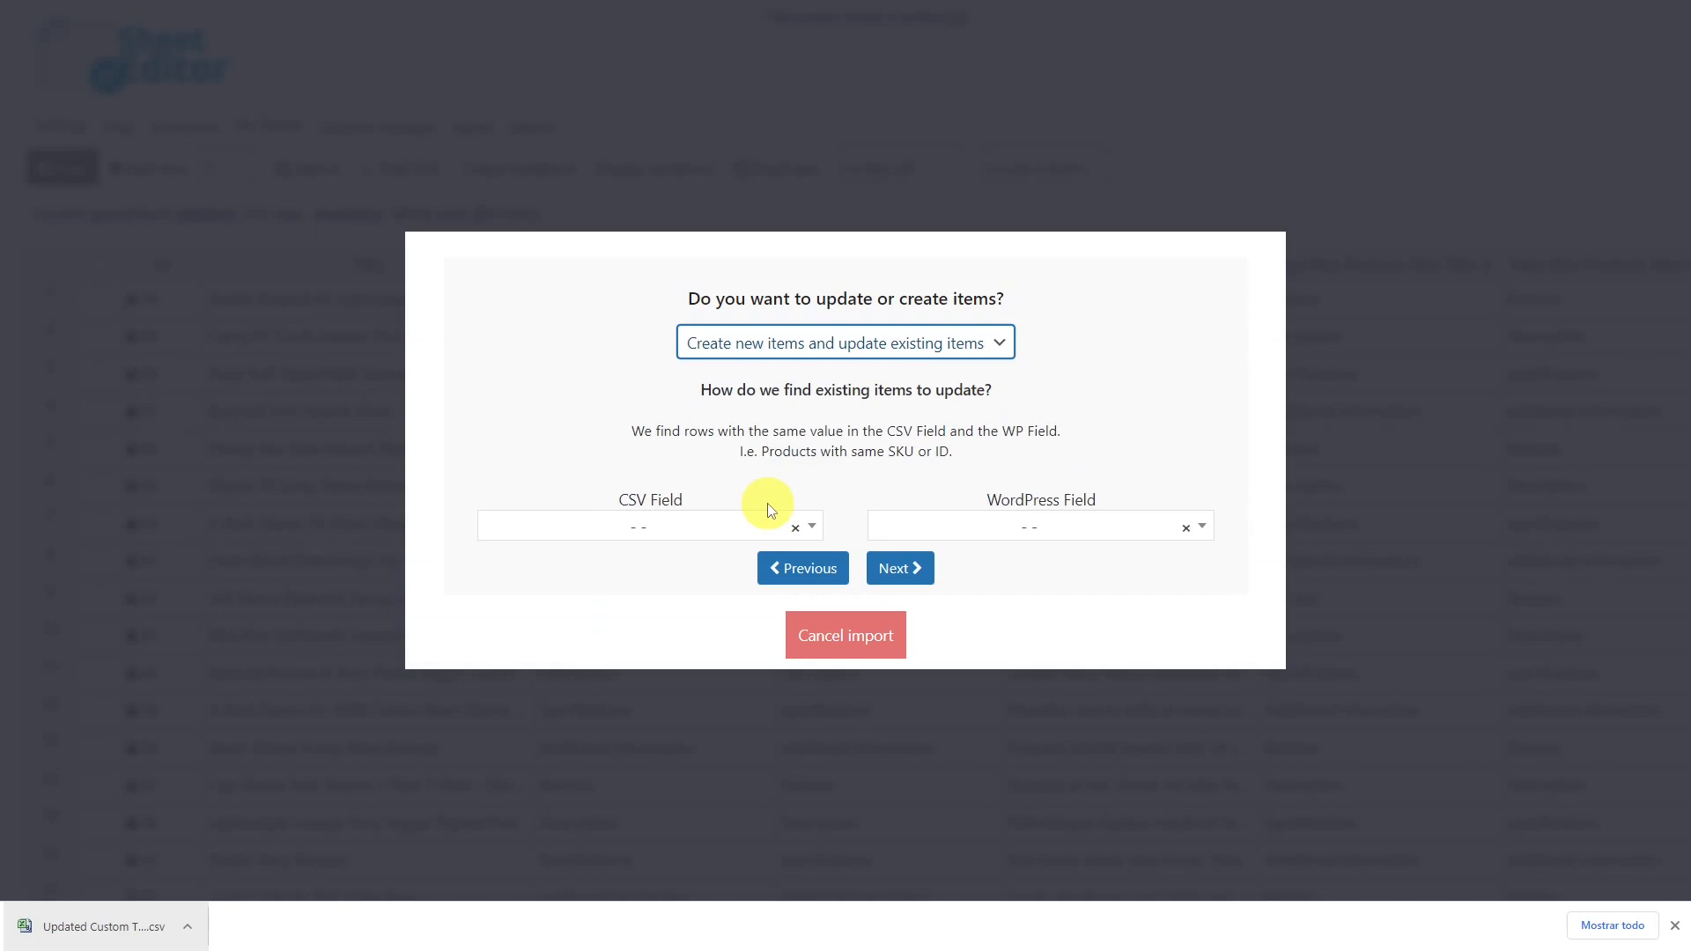
mouse_move(671, 512)
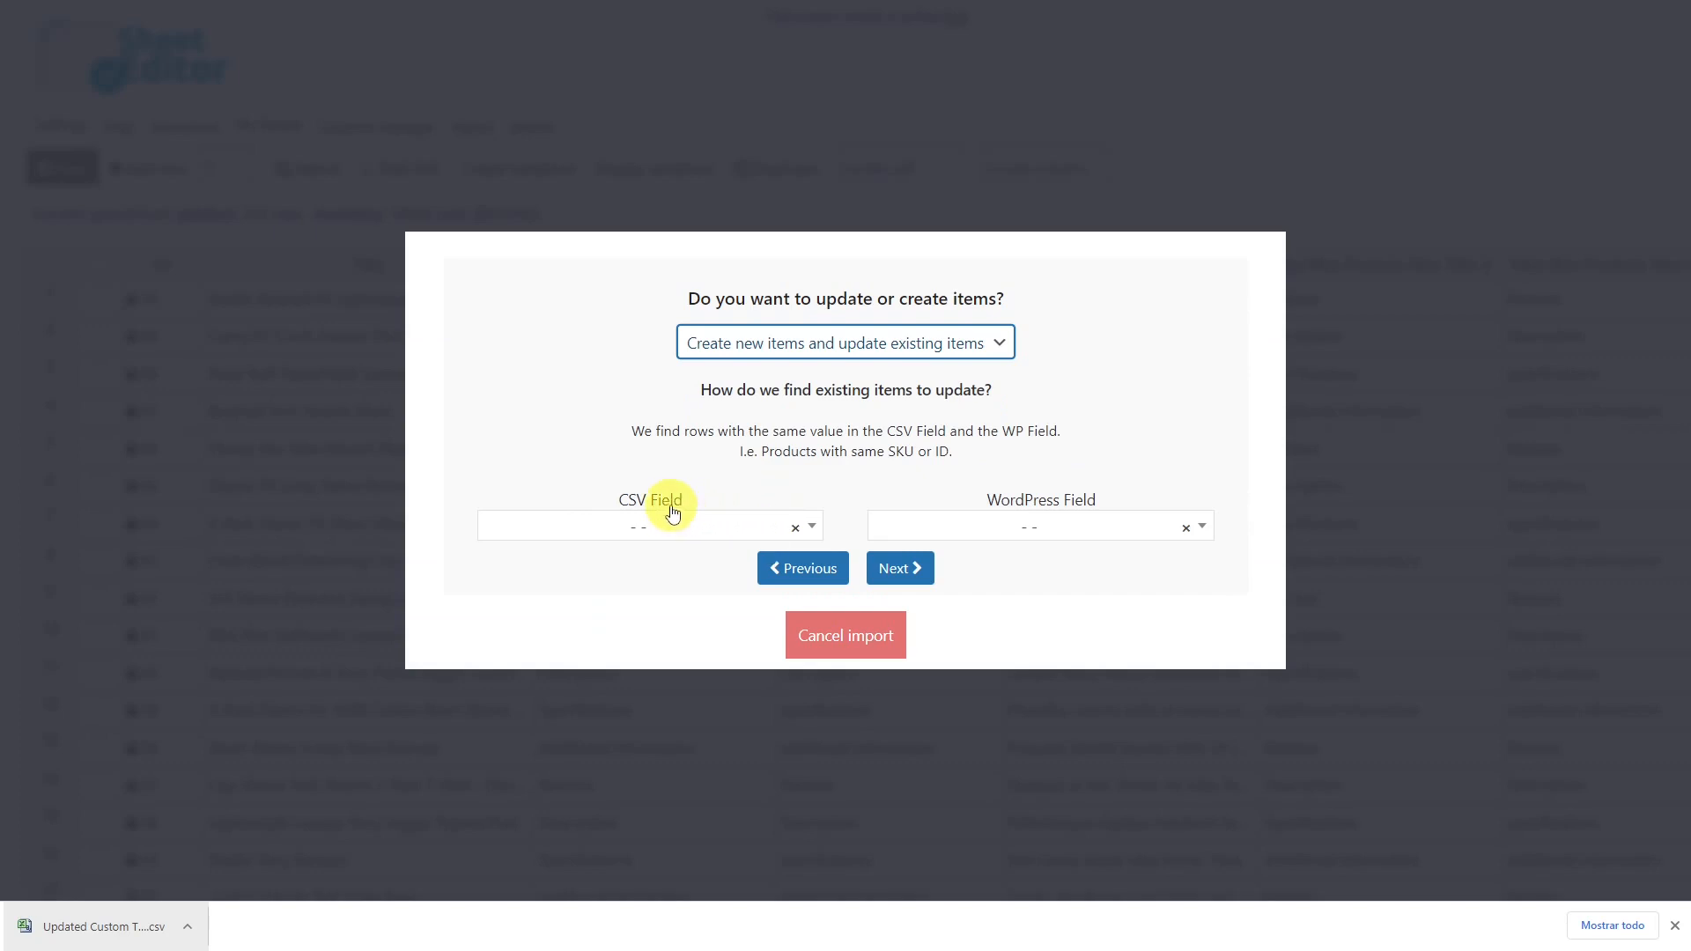
mouse_move(1071, 507)
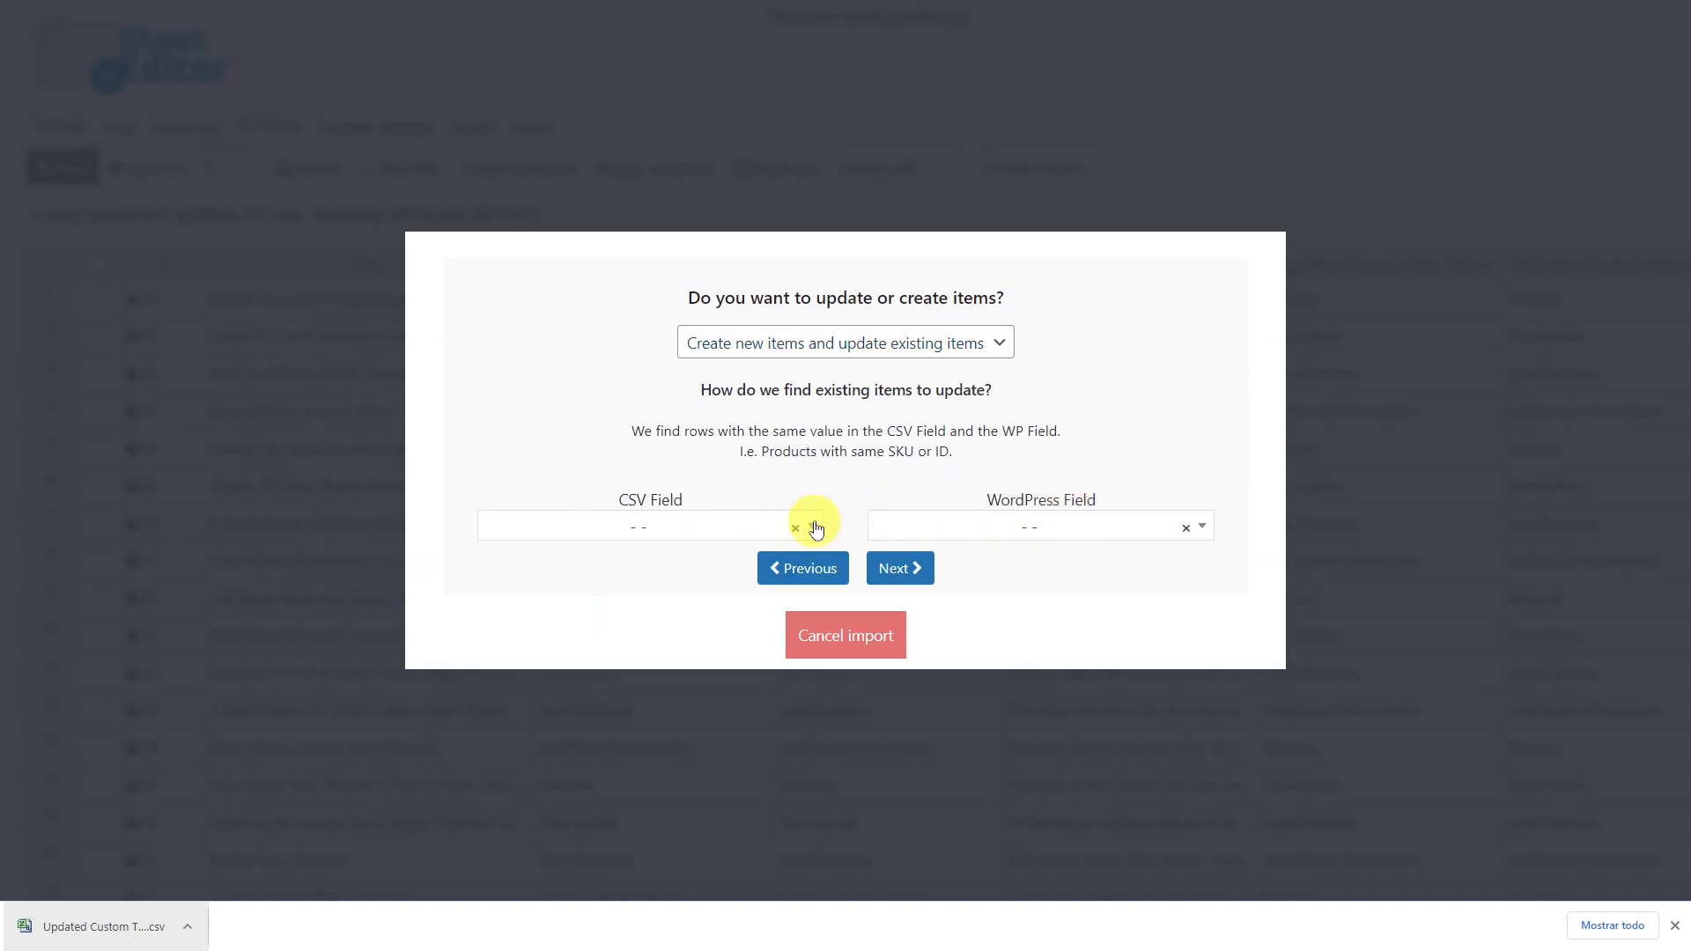
type("recor")
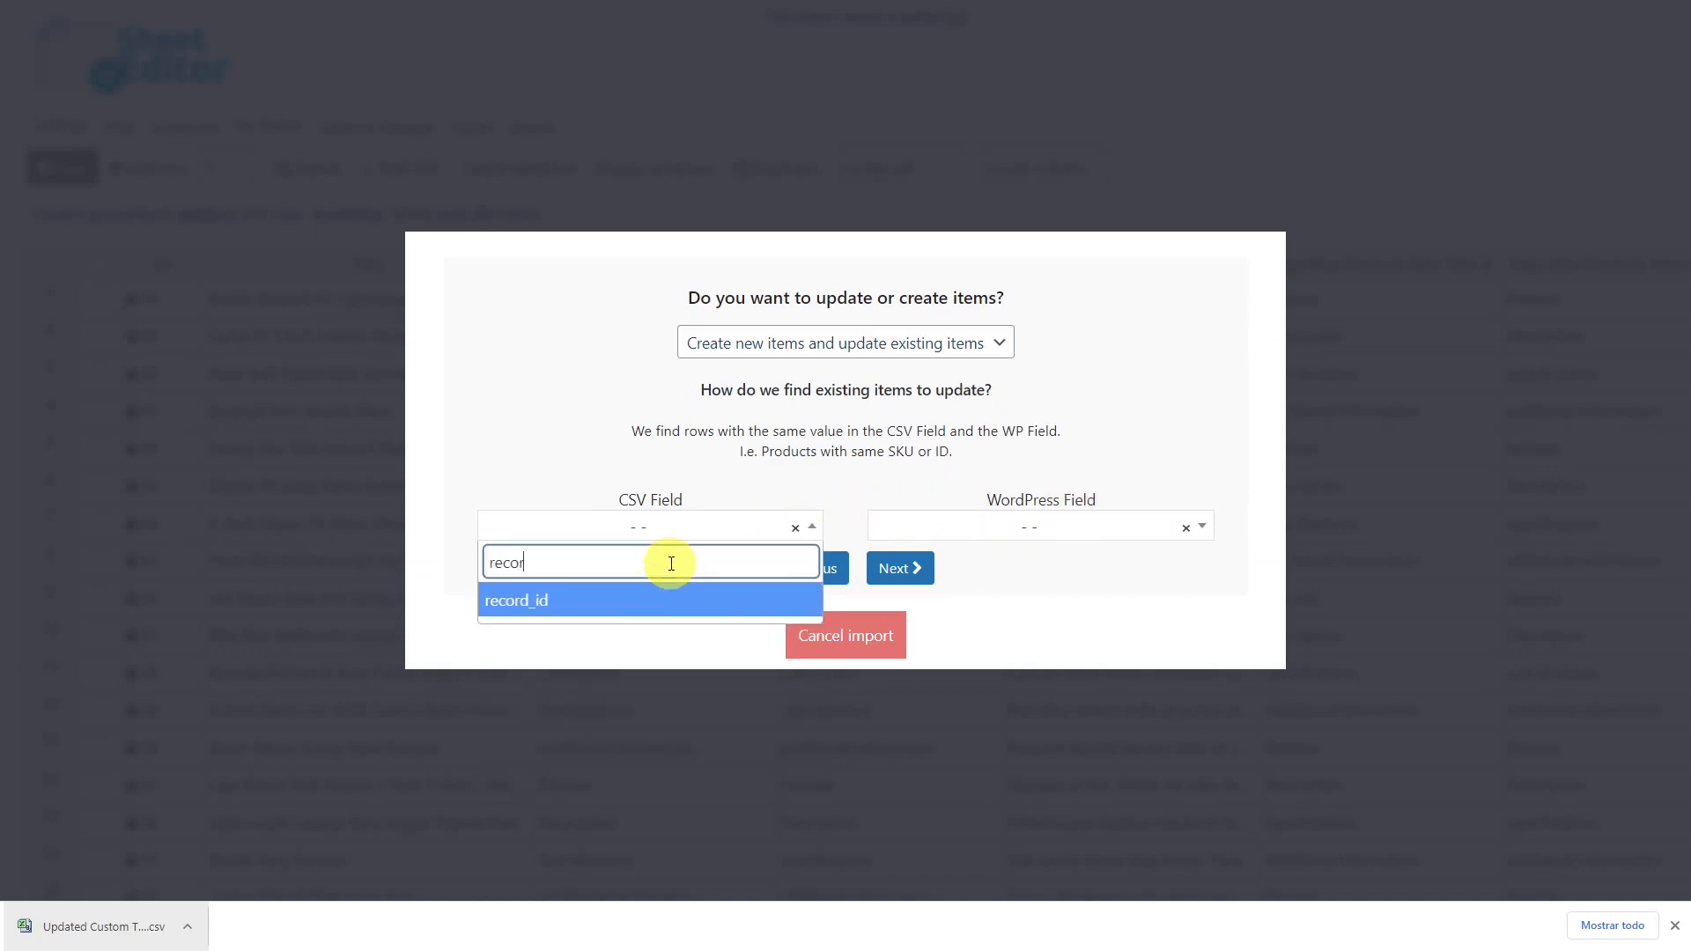
left_click(516, 601)
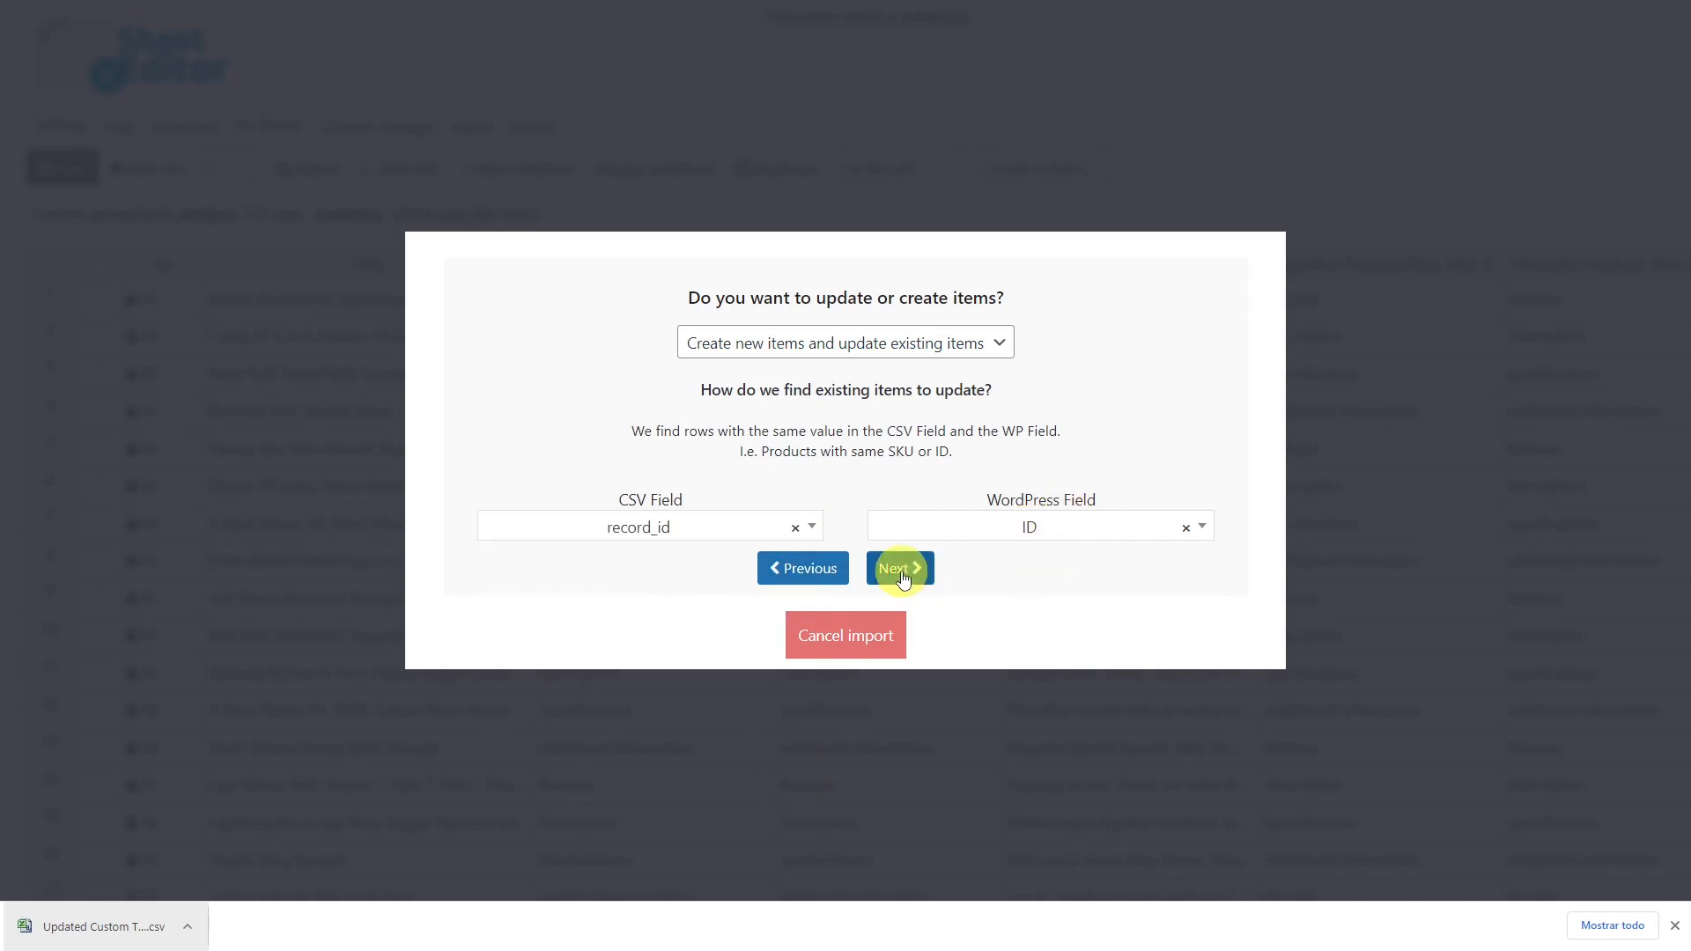
left_click(893, 569)
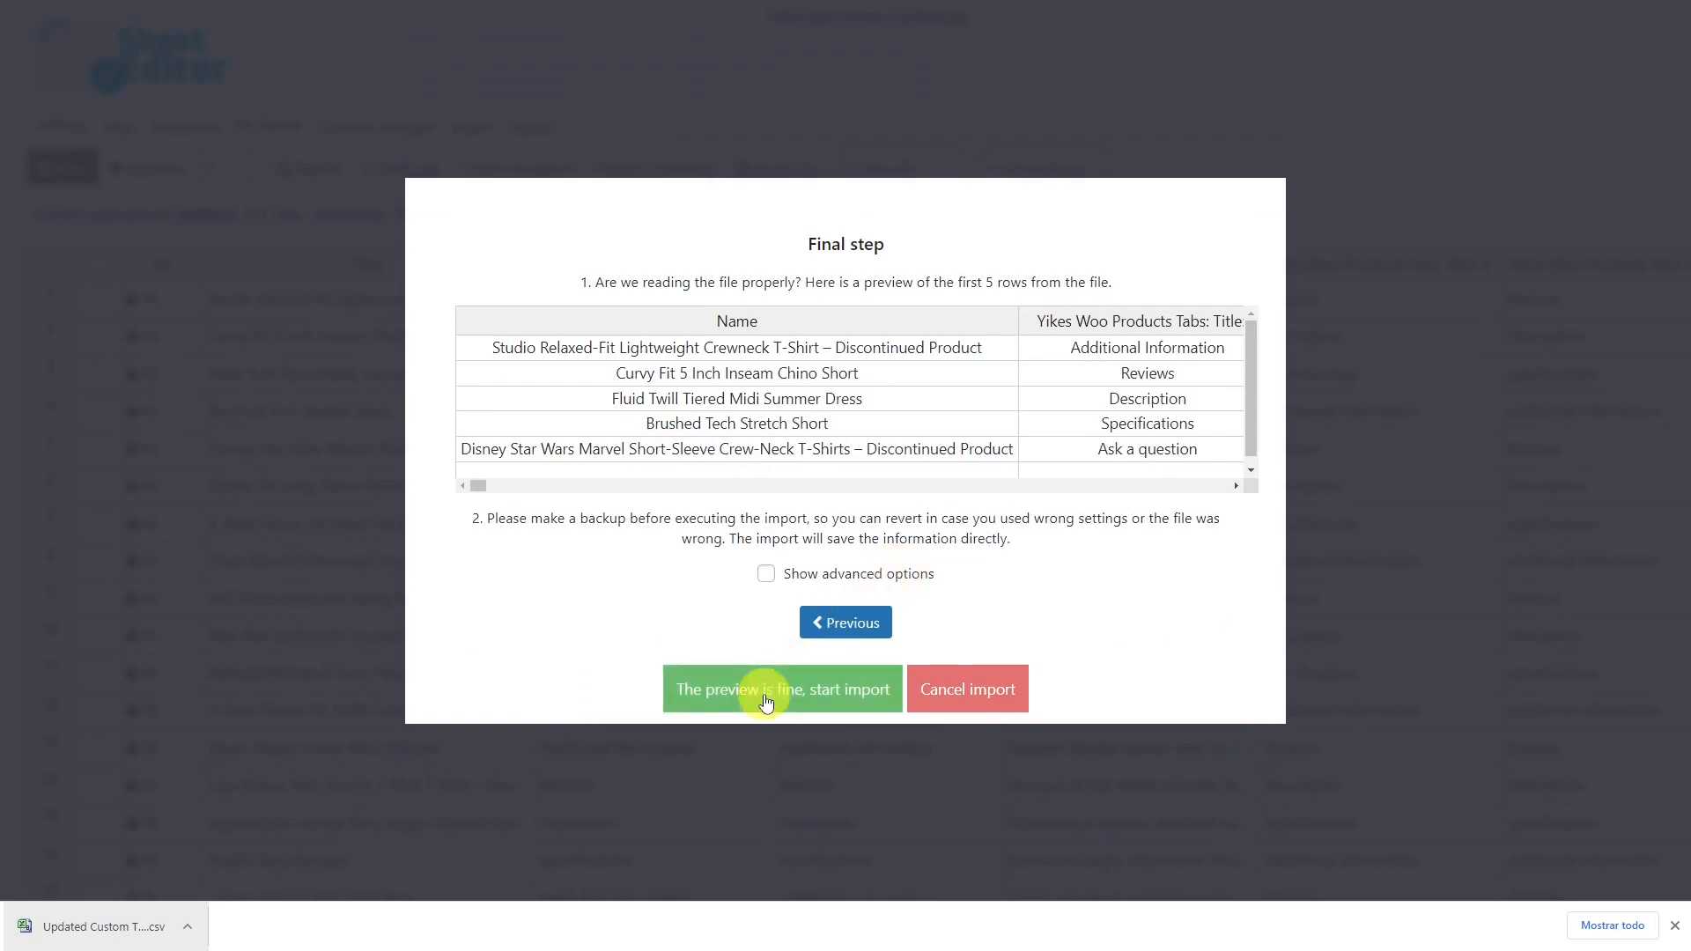
Step: Run the previewed import and close the summary once all products are updated
left_click(780, 689)
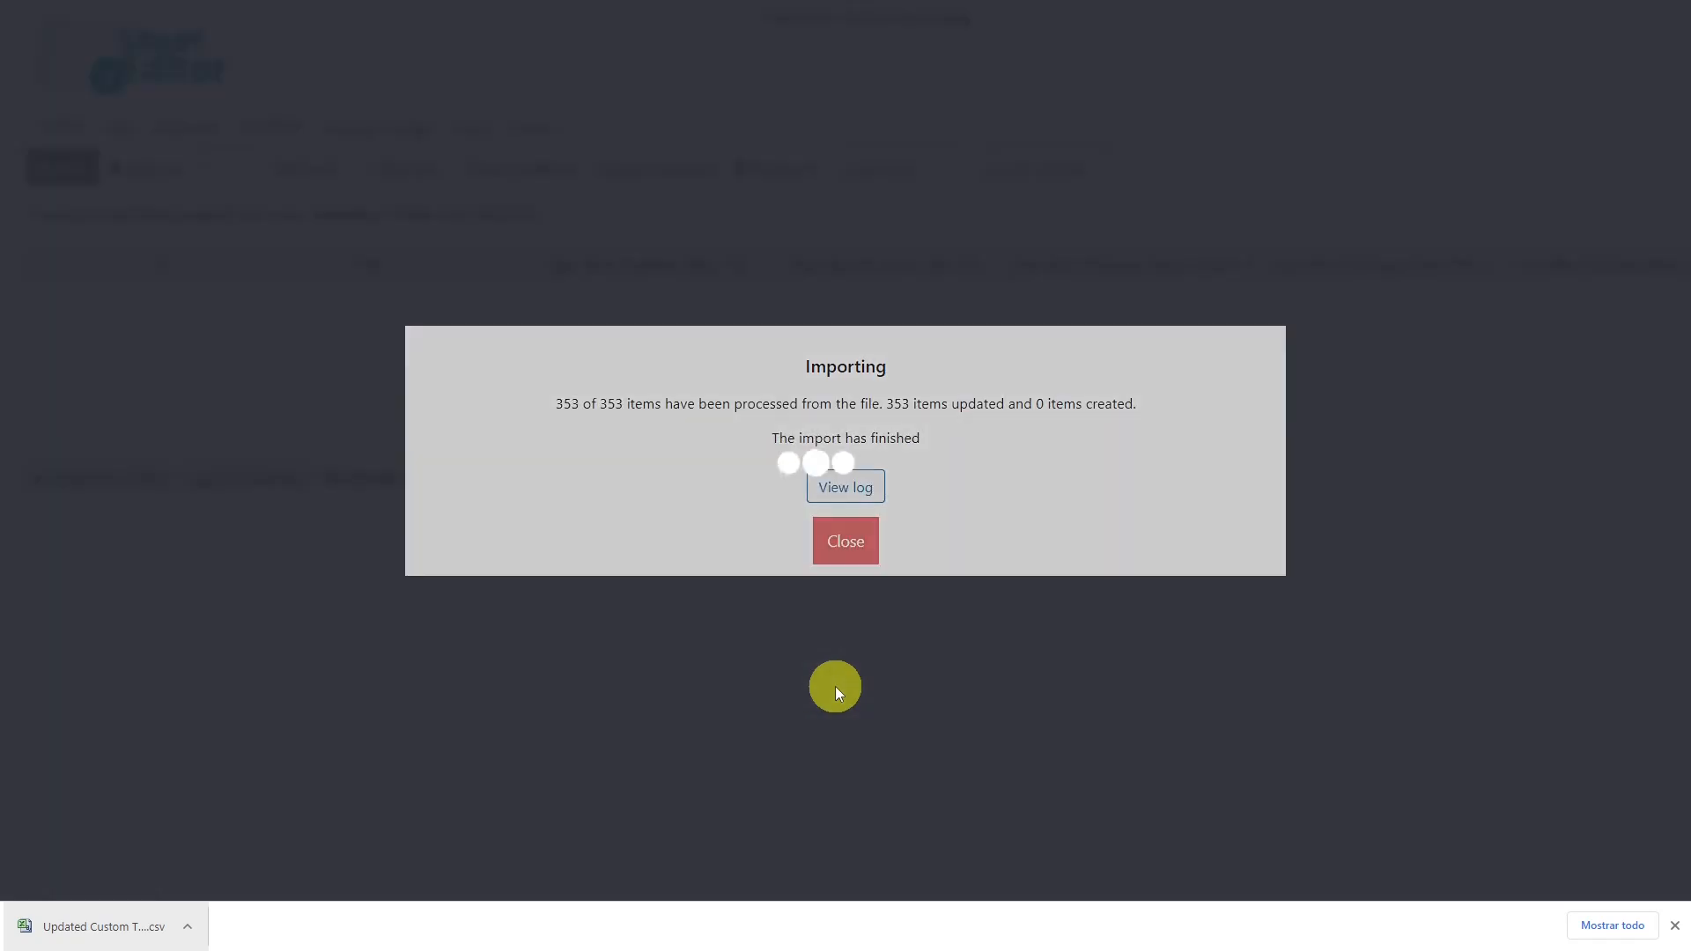
left_click(843, 541)
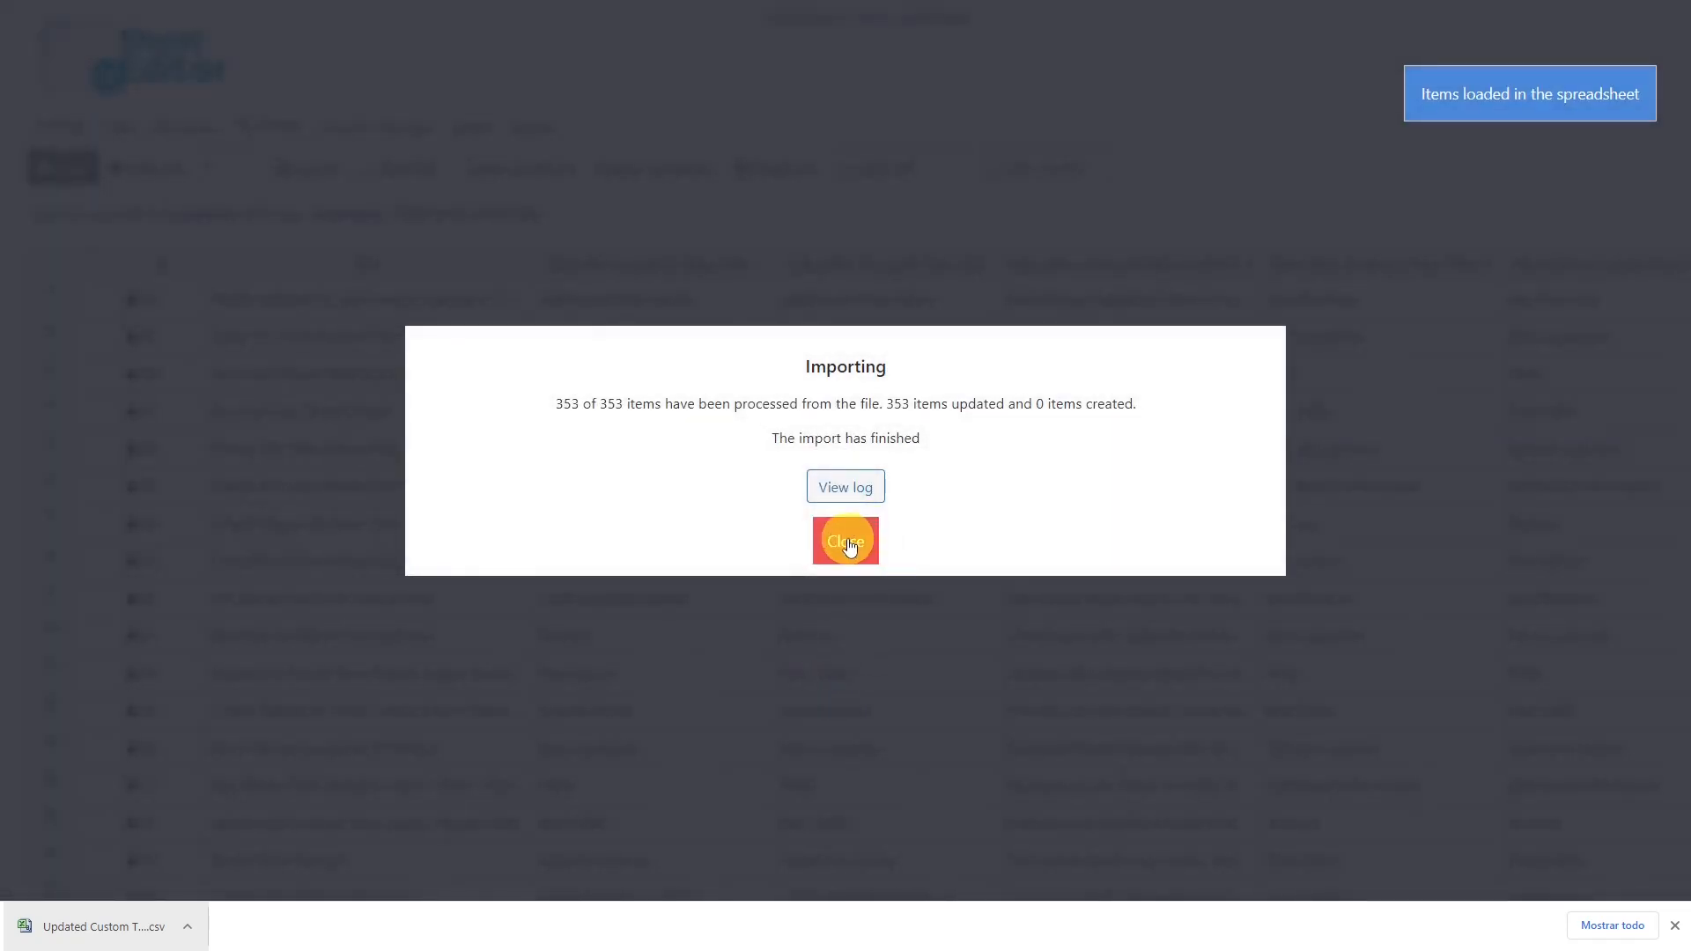
left_click(845, 540)
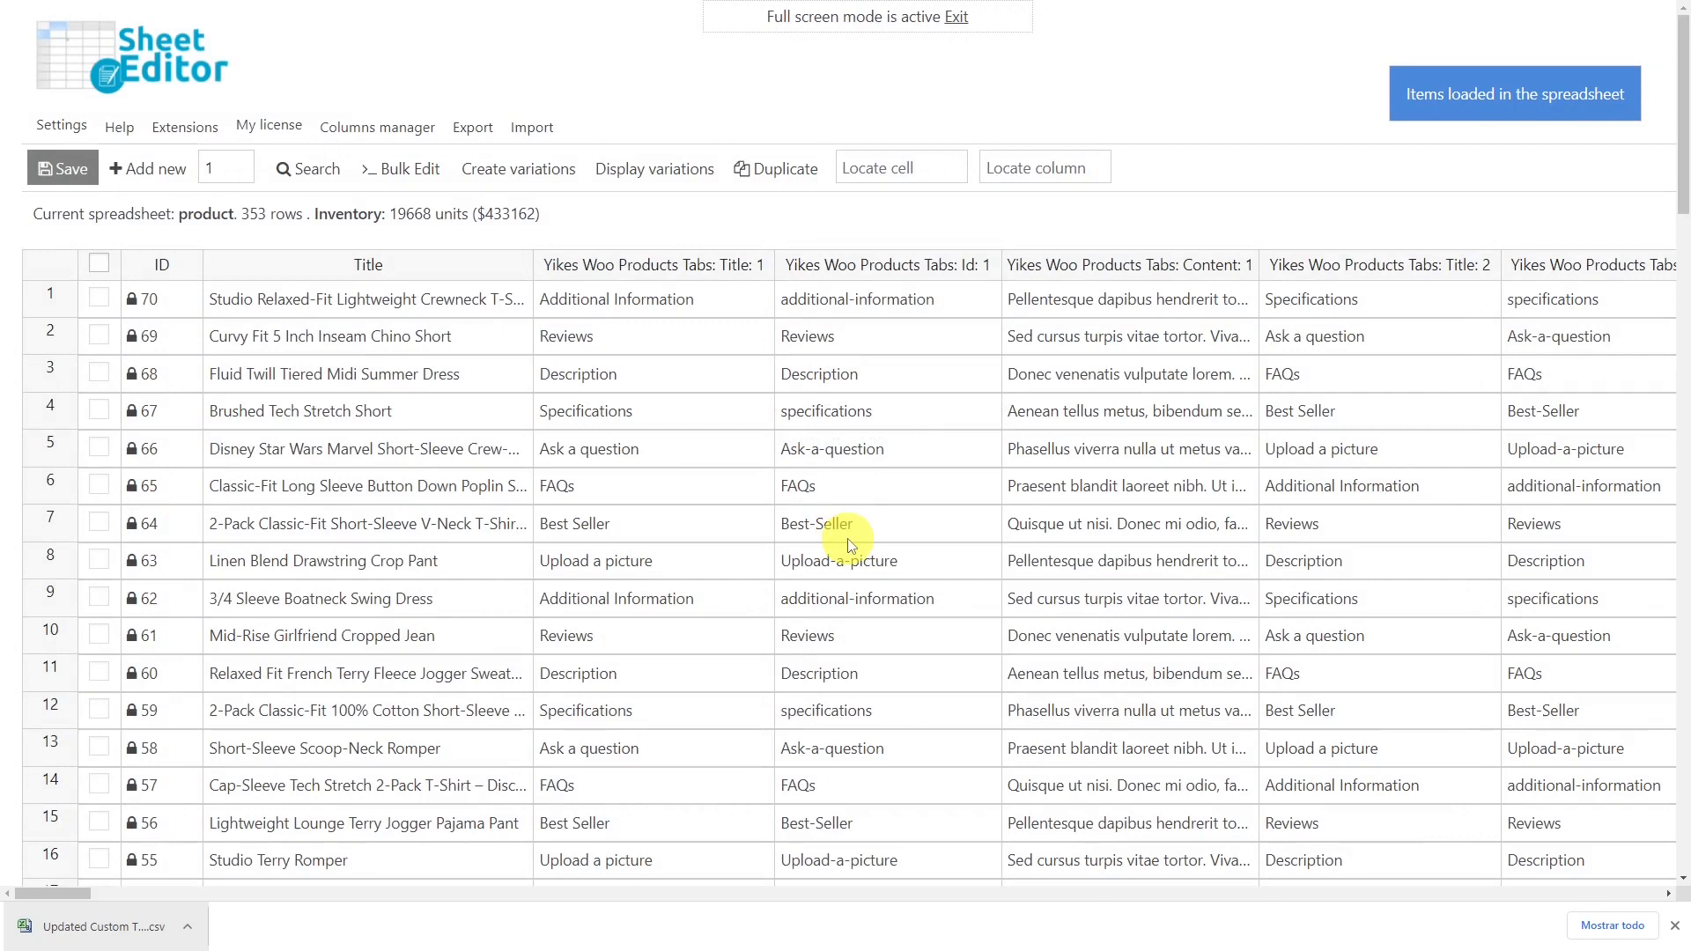